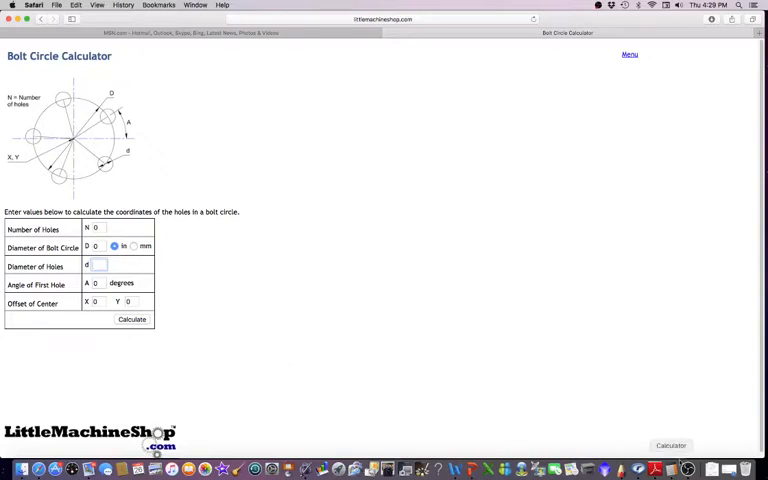
Step: Launch the macOS Calculator from the Dock beside the bolt circle page
click(670, 445)
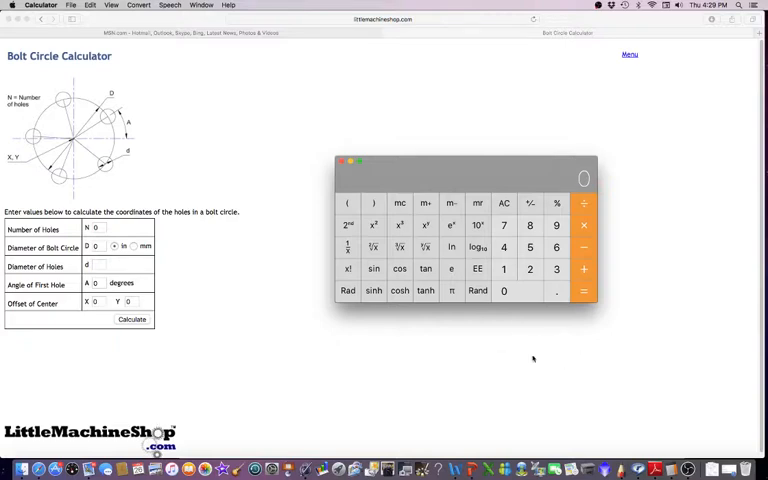
mouse_move(399, 342)
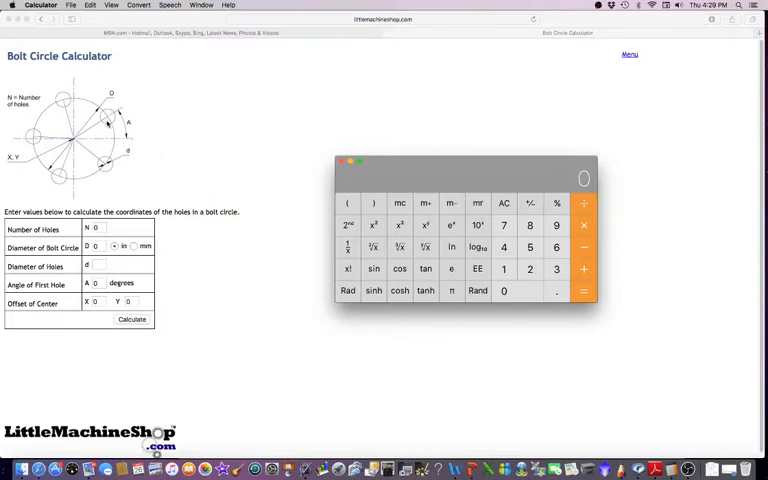
mouse_move(178, 172)
text(3)
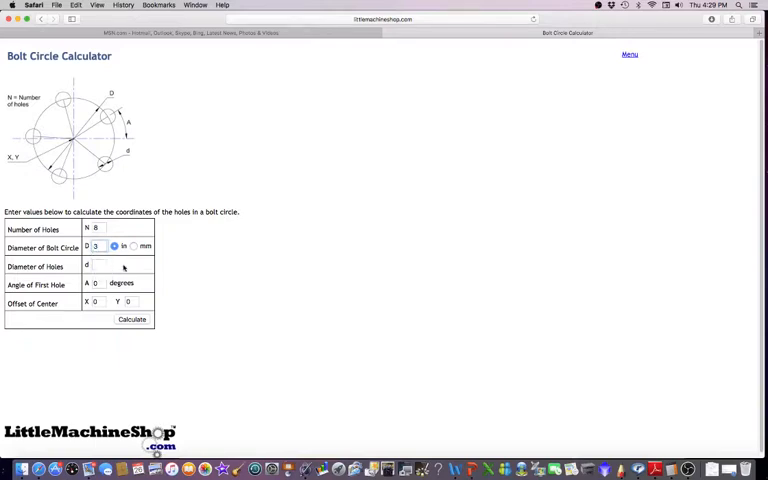
Step: Enter .125 as the Diameter of Holes
click(100, 266)
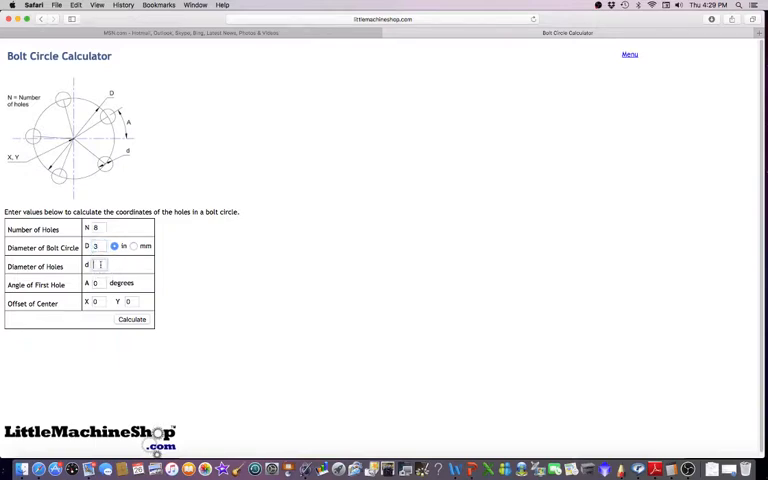
text(.125)
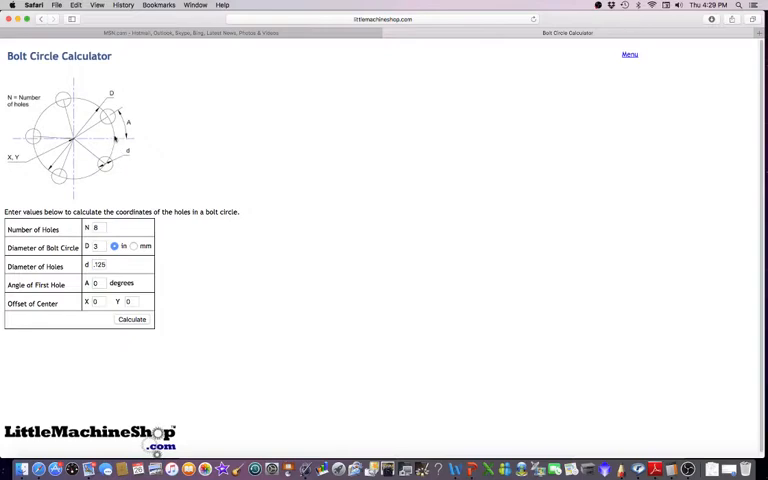
mouse_move(68, 100)
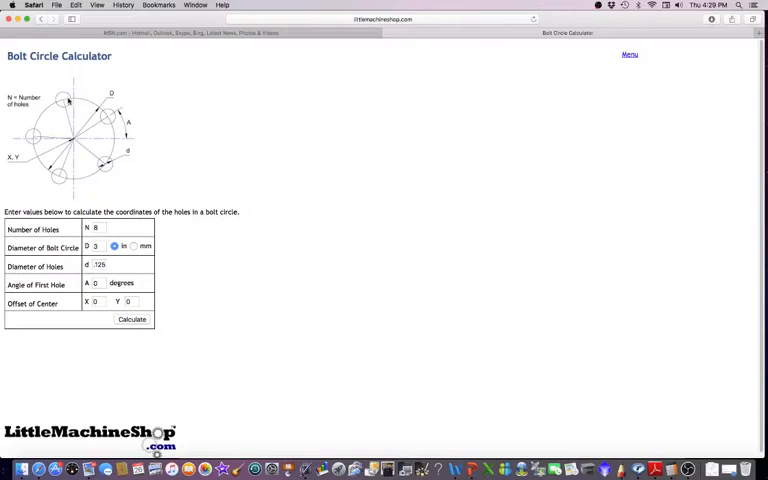
mouse_move(45, 160)
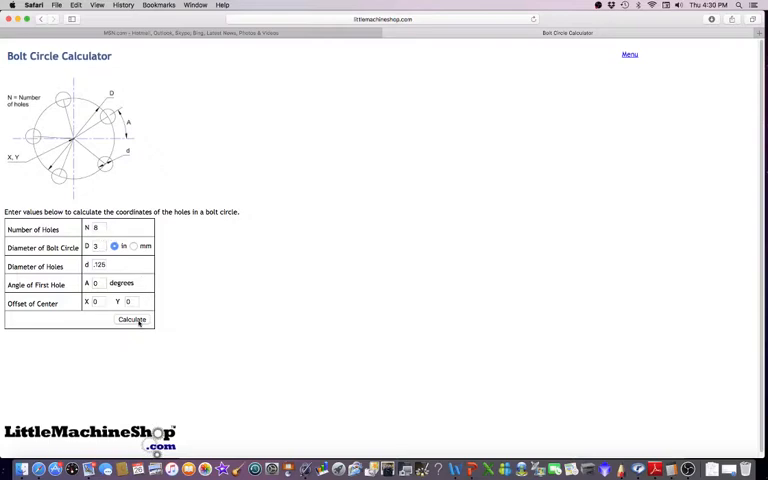
Step: Calculate the eight hole coordinates, scroll to the Results table, and bring Calculator forward
click(131, 319)
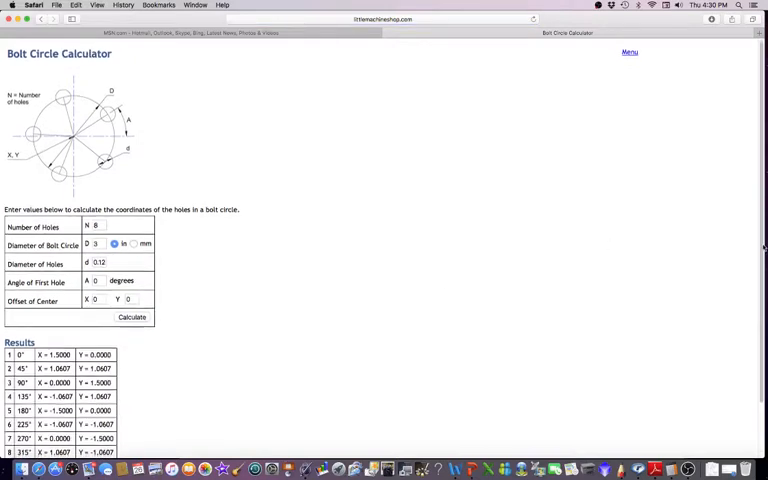
scroll(down, 3)
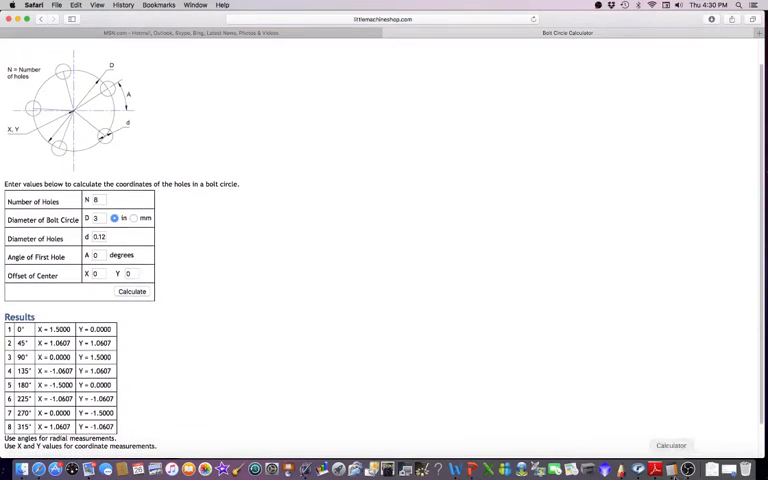
click(671, 445)
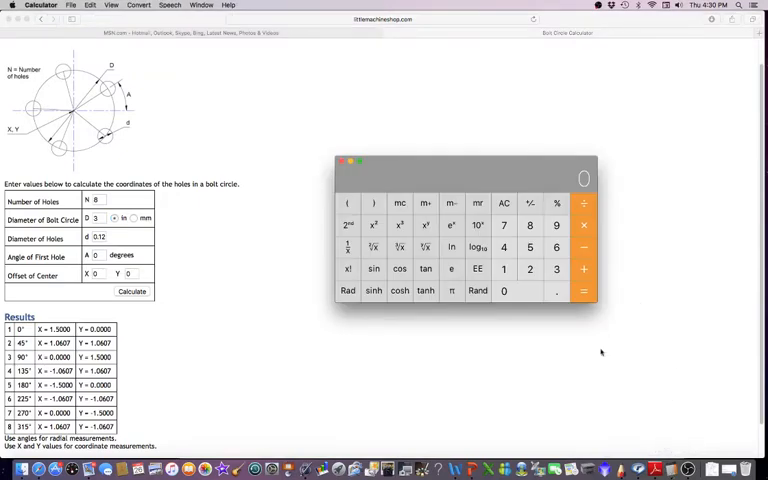
mouse_move(489, 343)
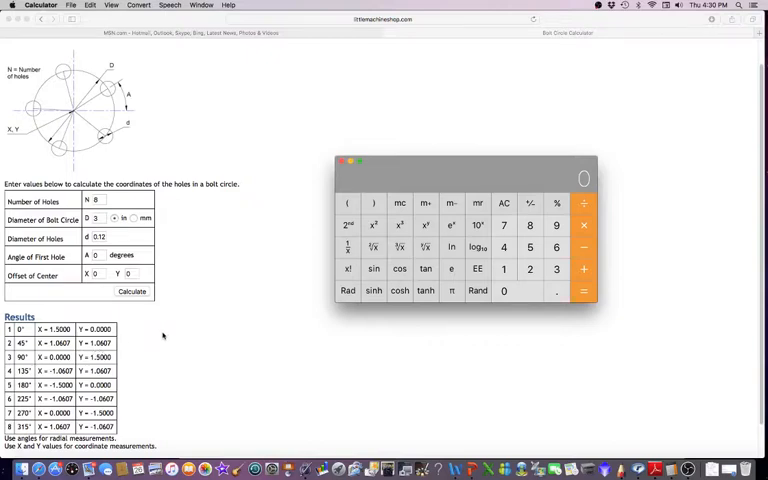
mouse_move(35, 118)
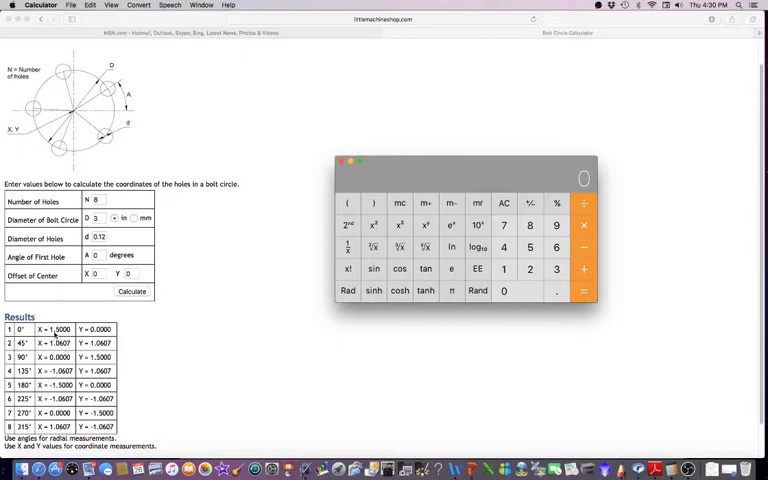
mouse_move(107, 114)
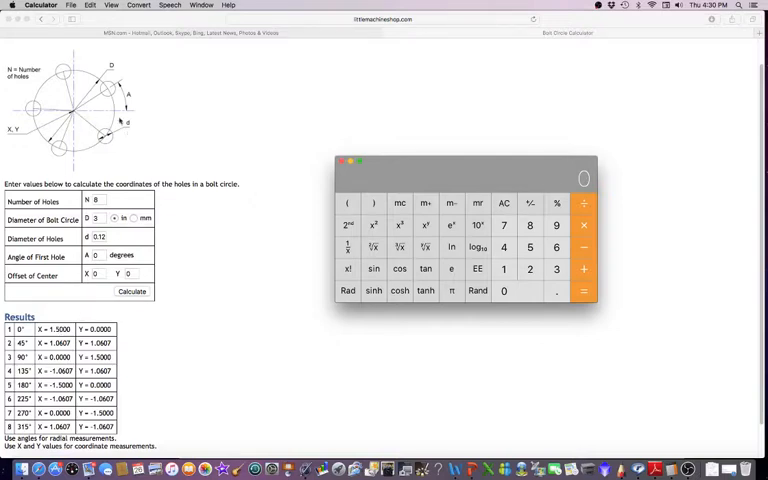
mouse_move(78, 70)
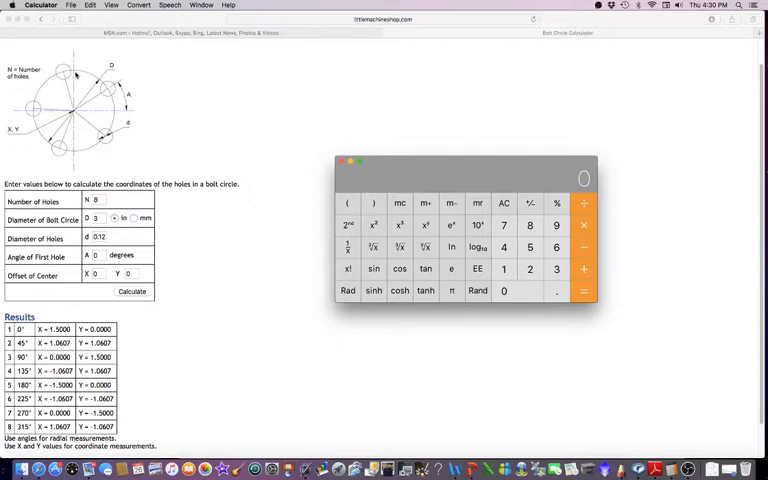
mouse_move(30, 116)
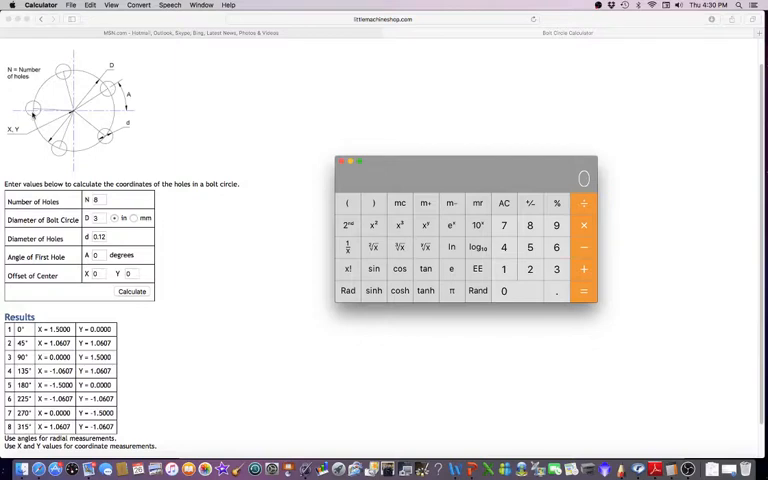
mouse_move(74, 152)
text(1.5)
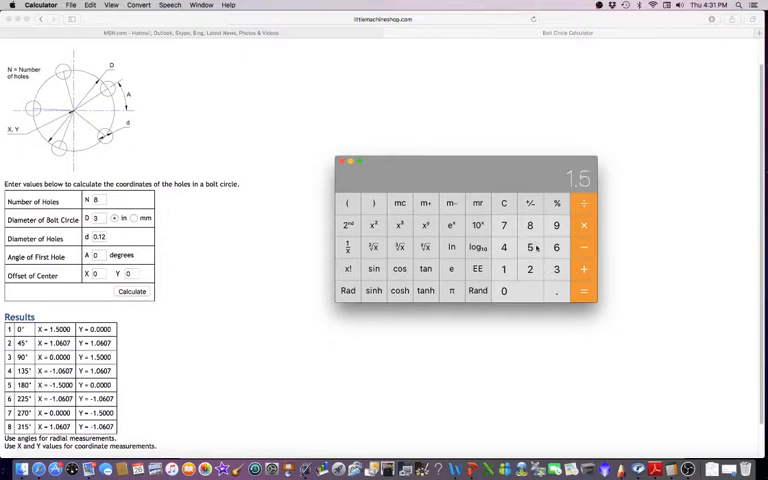
Step: Compute 1.5 × sin 45°, giving 1.06066017177982
click(504, 247)
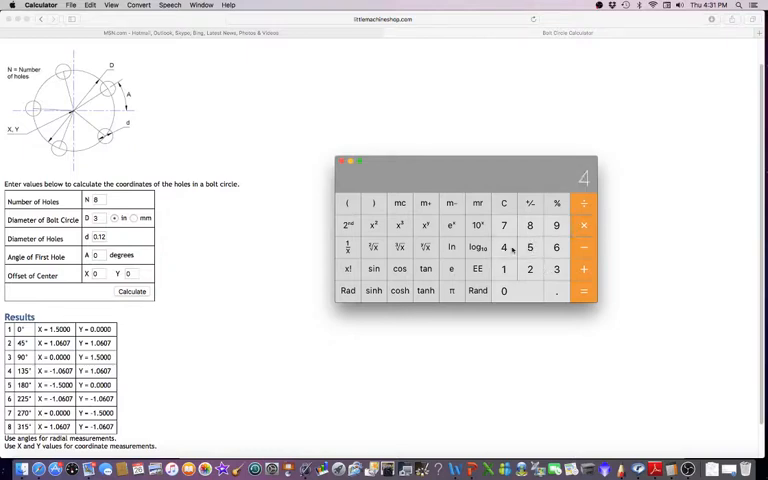
click(583, 291)
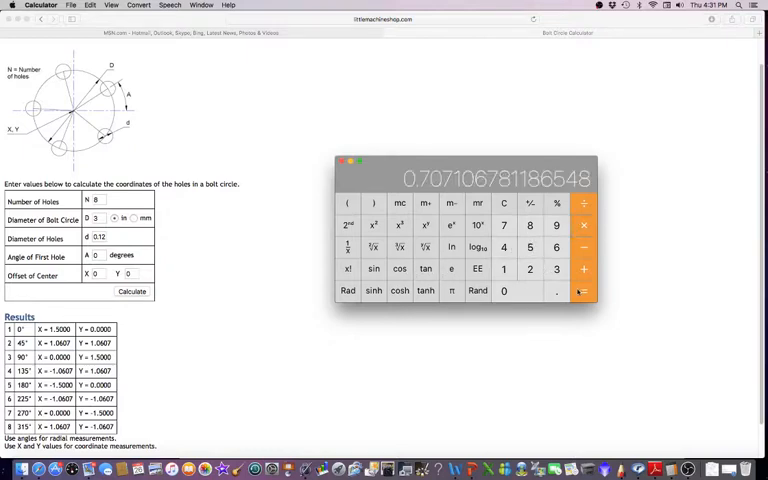
click(584, 291)
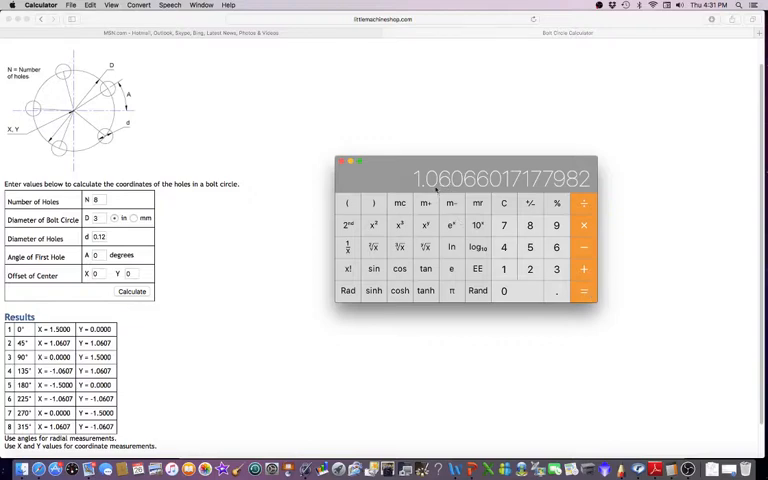
mouse_move(185, 276)
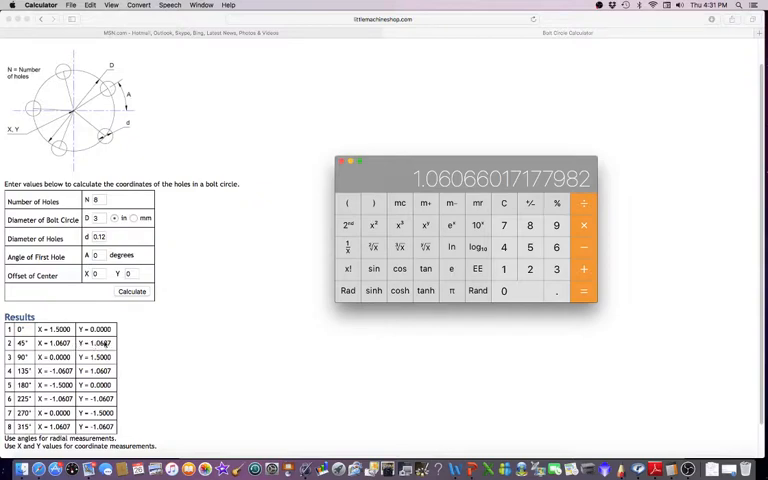
mouse_move(186, 347)
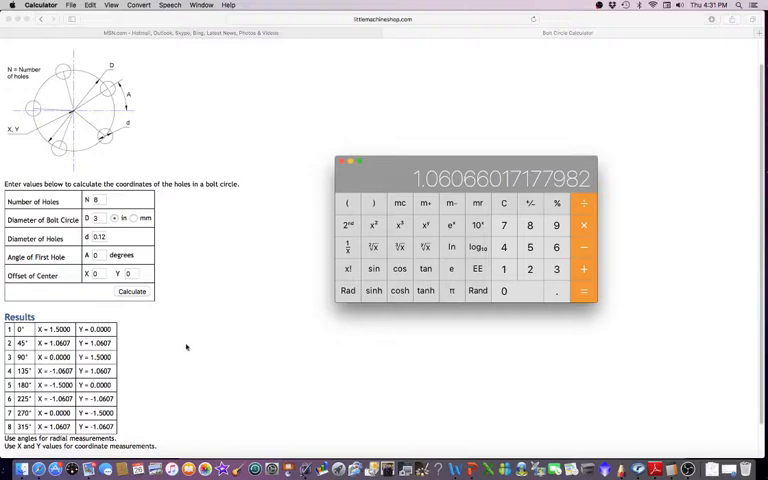
mouse_move(539, 340)
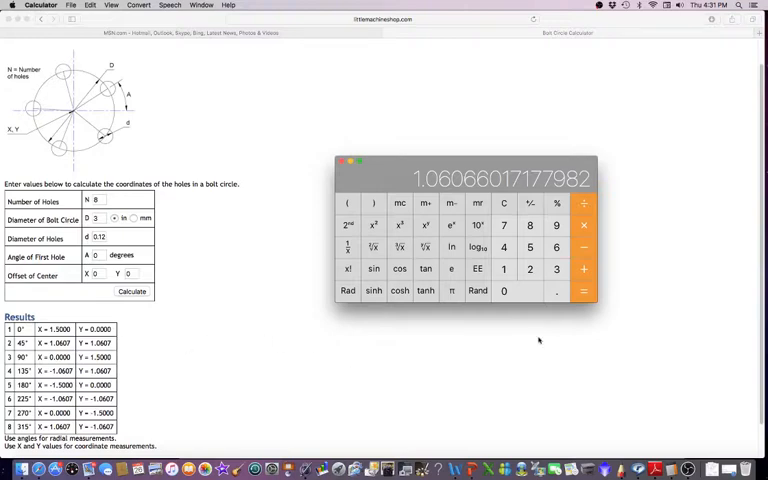
mouse_move(458, 376)
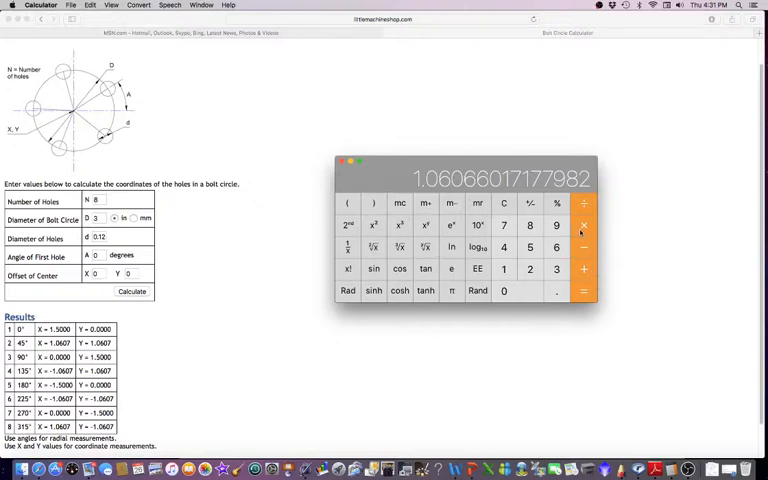
mouse_move(583, 224)
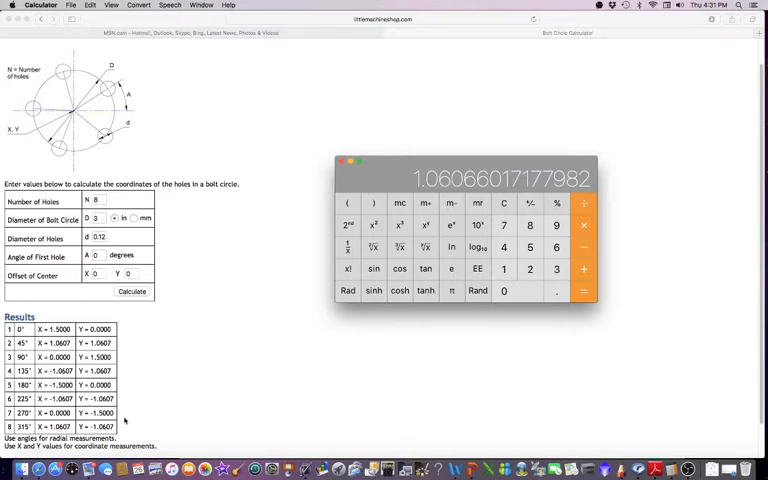
mouse_move(255, 244)
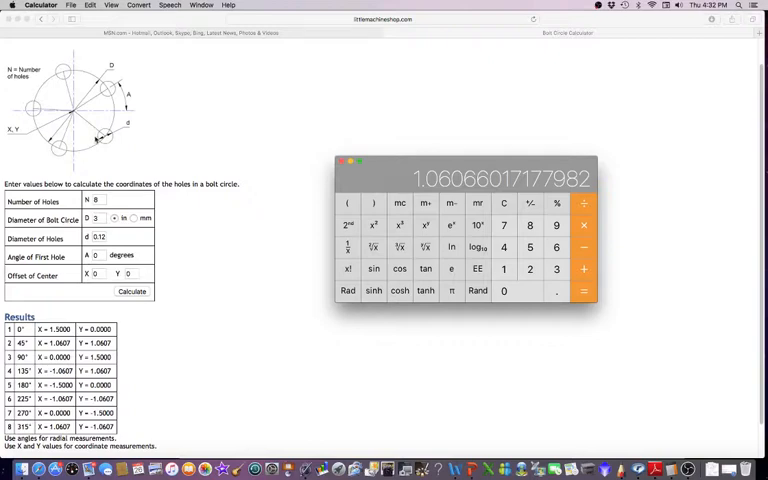
mouse_move(185, 200)
text(15)
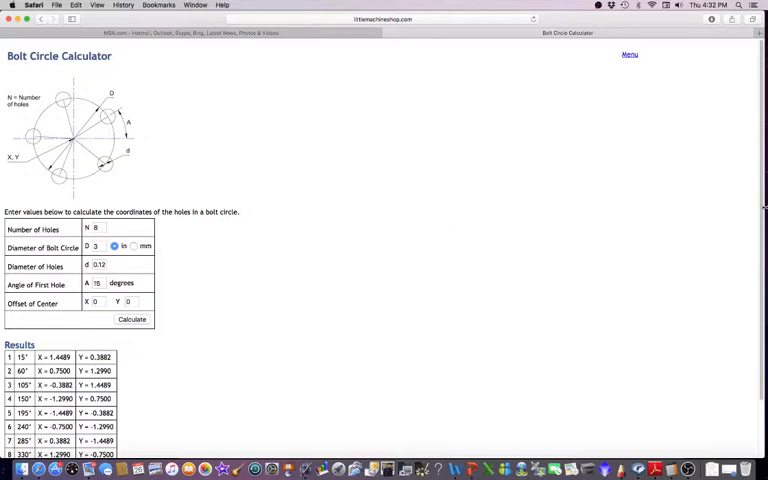
Step: Scroll through the 15° results down to the 330° hole (X 1.2990, Y -0.7500)
scroll(down, 3)
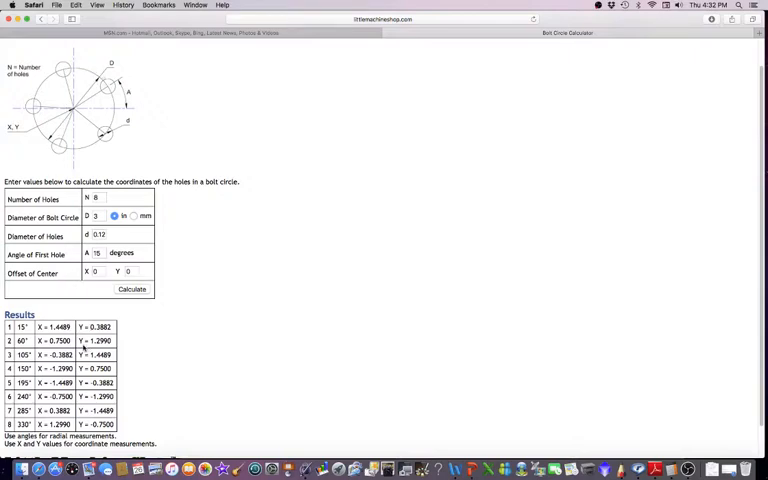
mouse_move(182, 200)
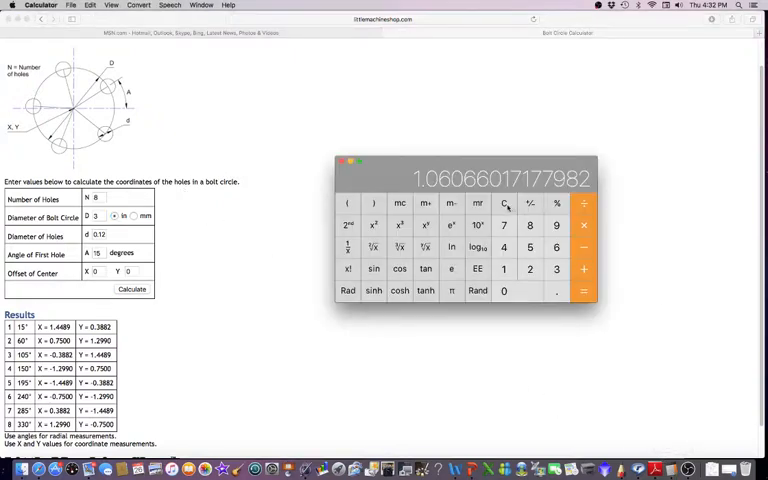
Step: Clear Calculator and start multiplying the 1.5 radius for the 15° hole
click(504, 203)
text(1.5)
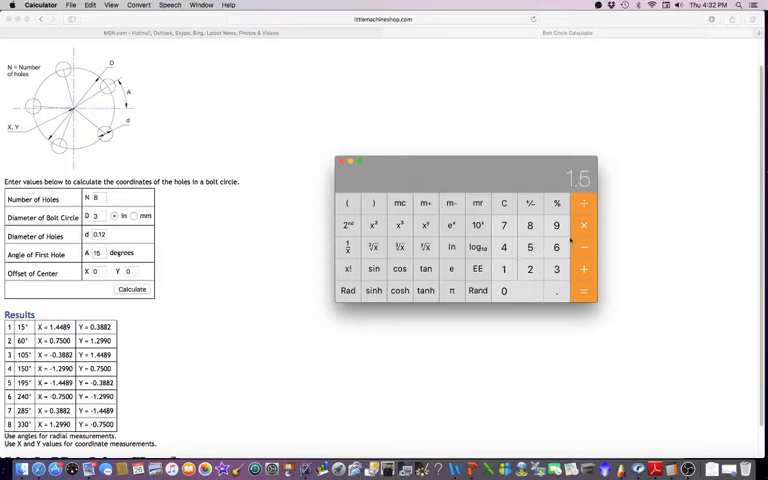
click(504, 269)
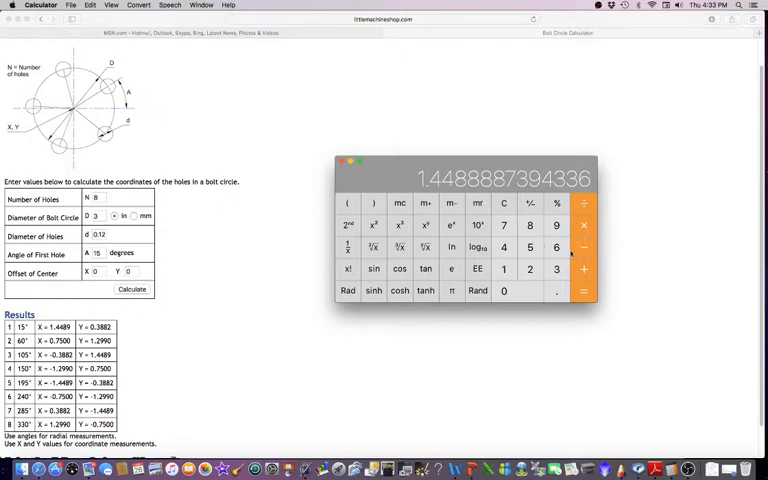
mouse_move(584, 224)
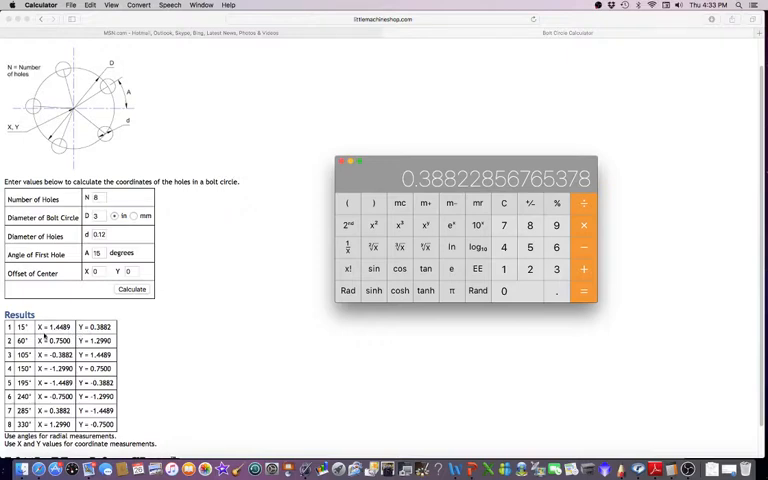
mouse_move(112, 148)
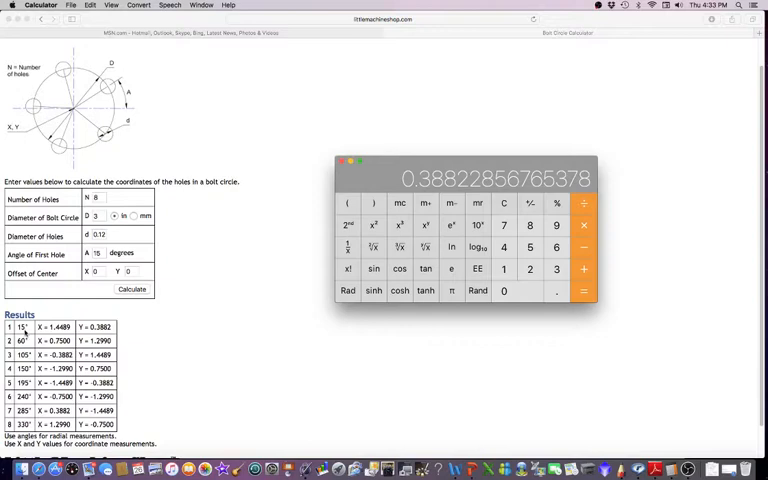
mouse_move(508, 207)
text(1.5)
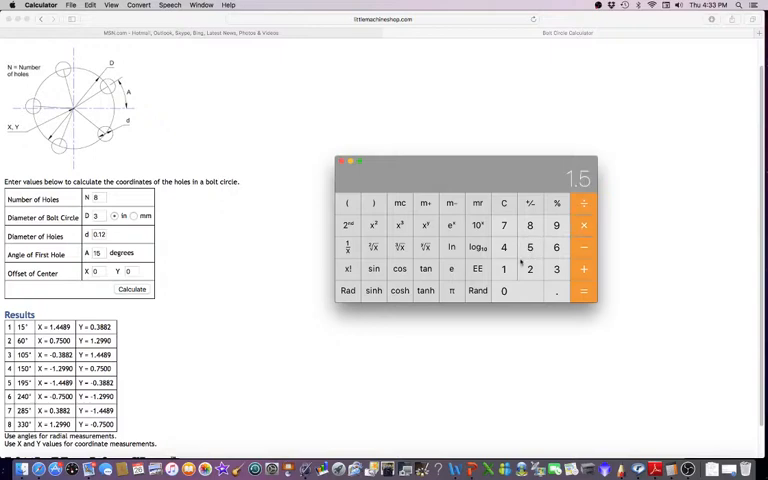
Step: Compute 1.5 × cos 60°-style coordinate for the second hole, reaching 1.29903810567666
click(504, 291)
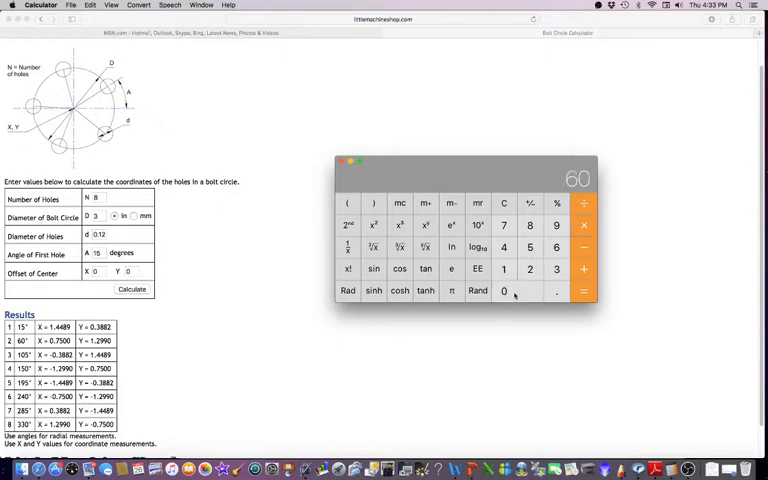
click(557, 291)
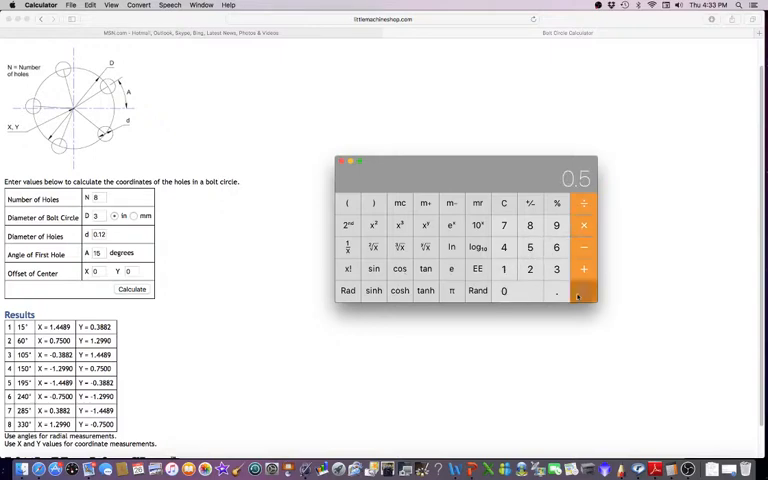
click(584, 290)
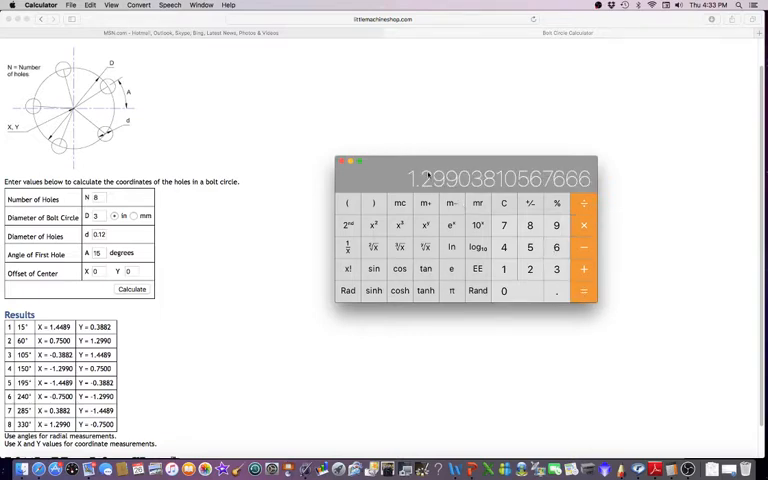
mouse_move(237, 271)
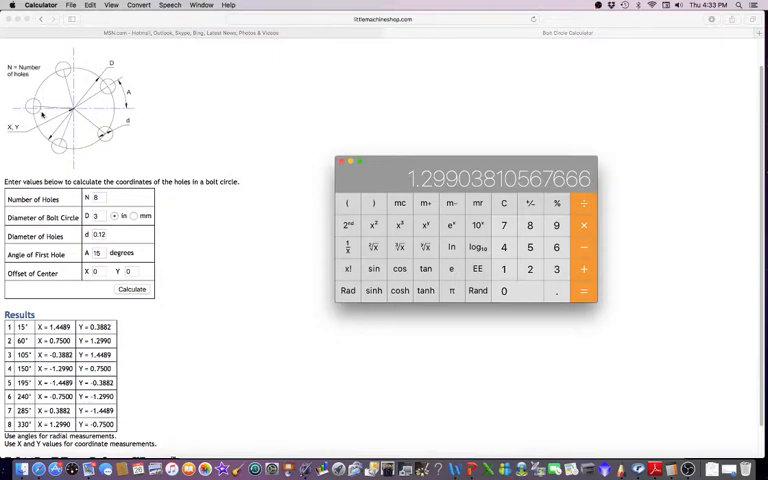
mouse_move(231, 199)
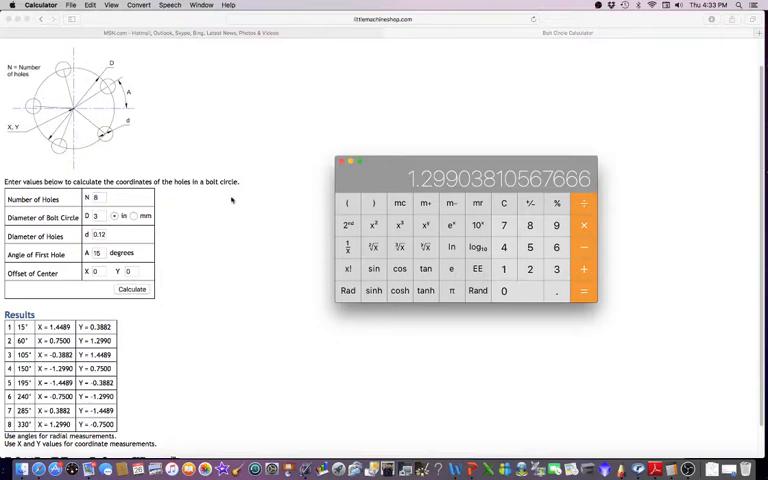
mouse_move(211, 261)
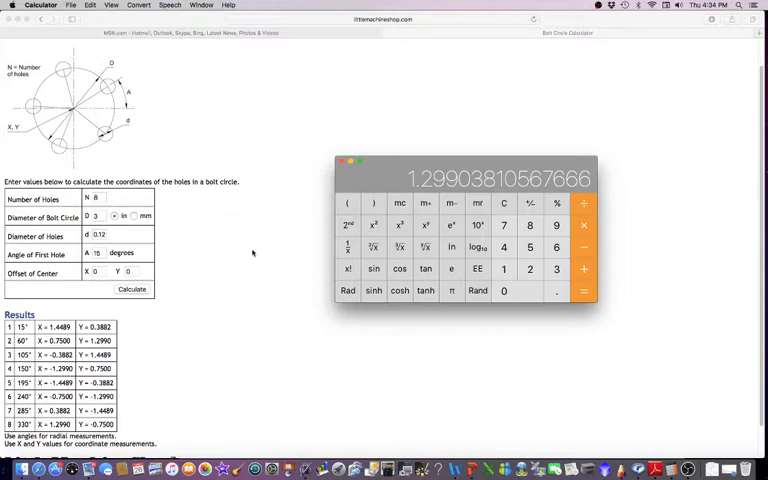
mouse_move(188, 292)
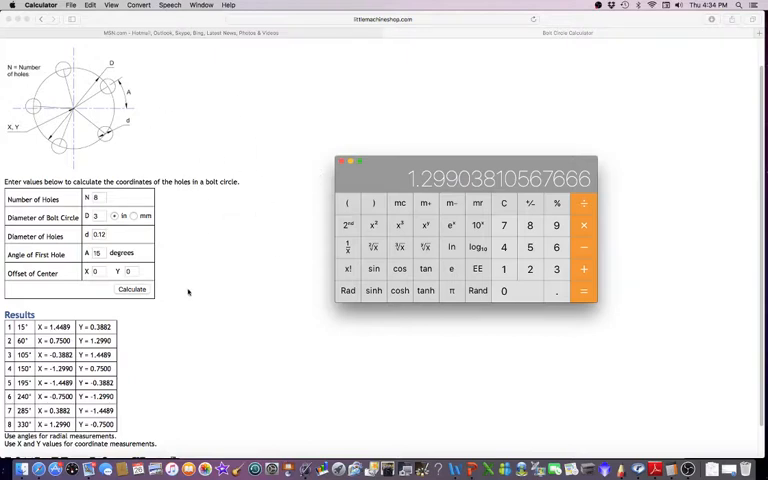
mouse_move(300, 259)
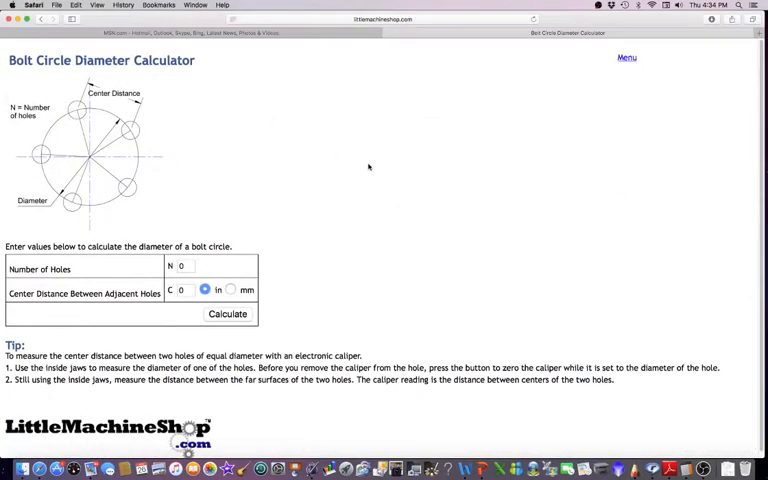
mouse_move(333, 151)
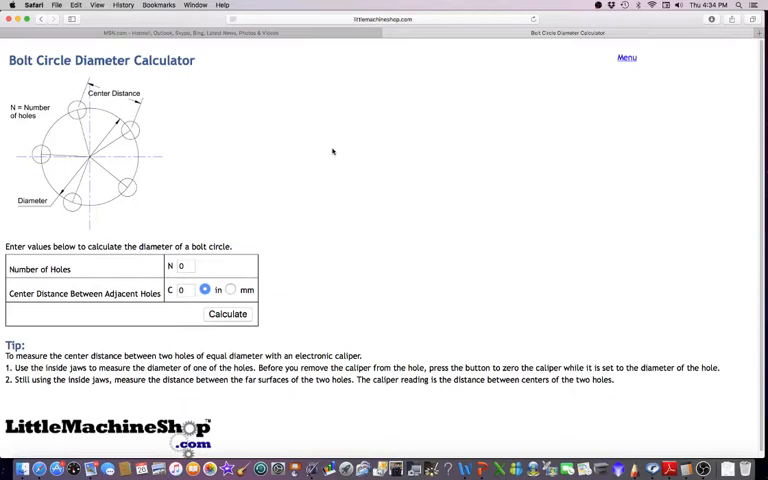
mouse_move(327, 137)
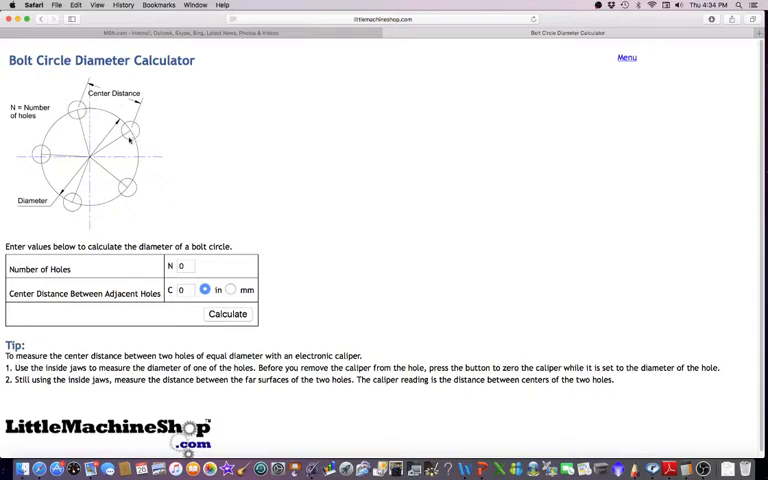
mouse_move(187, 173)
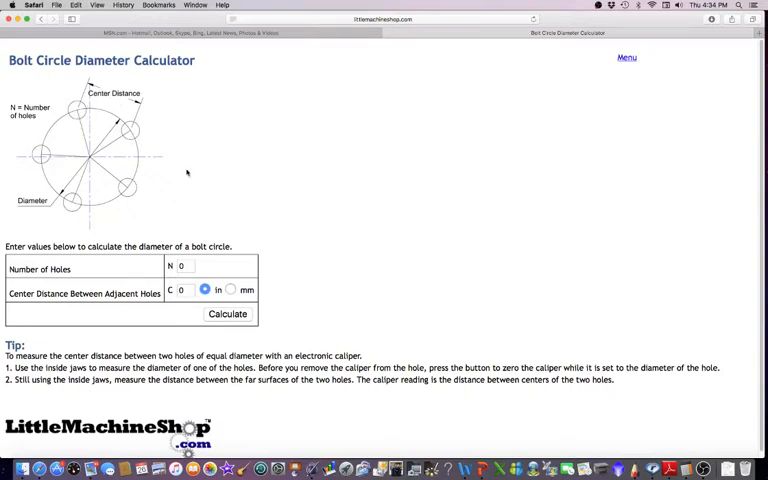
mouse_move(144, 137)
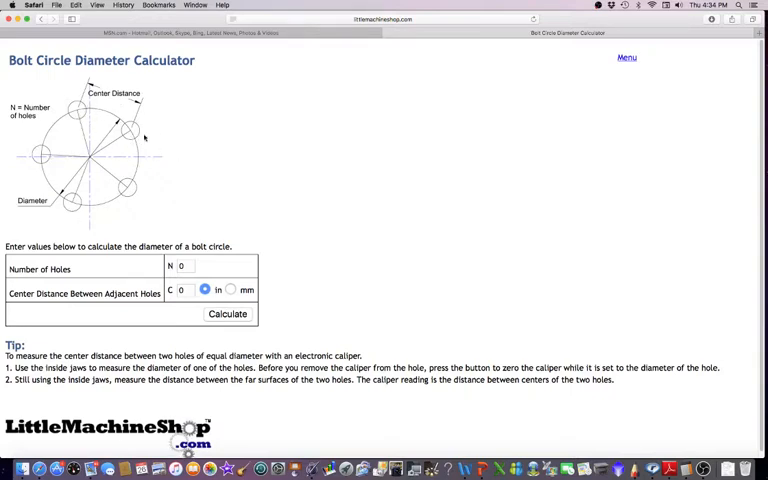
mouse_move(197, 160)
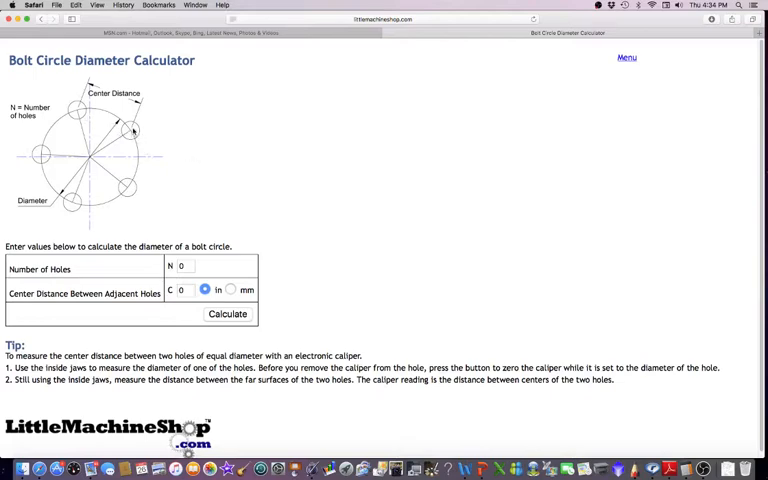
mouse_move(105, 123)
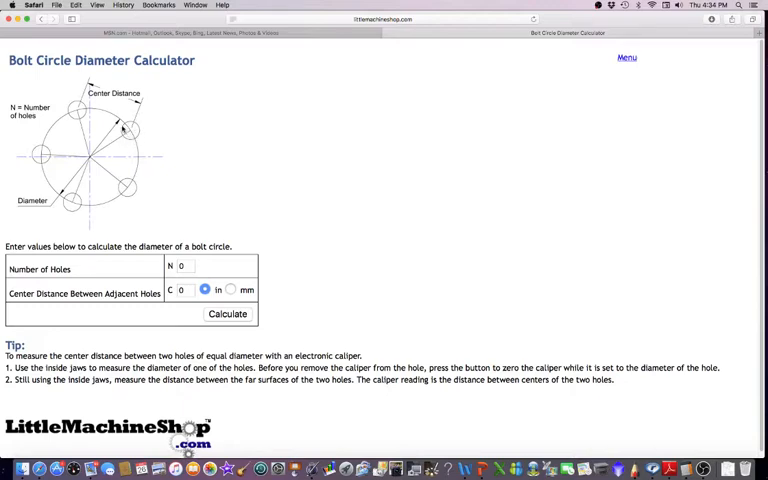
mouse_move(90, 115)
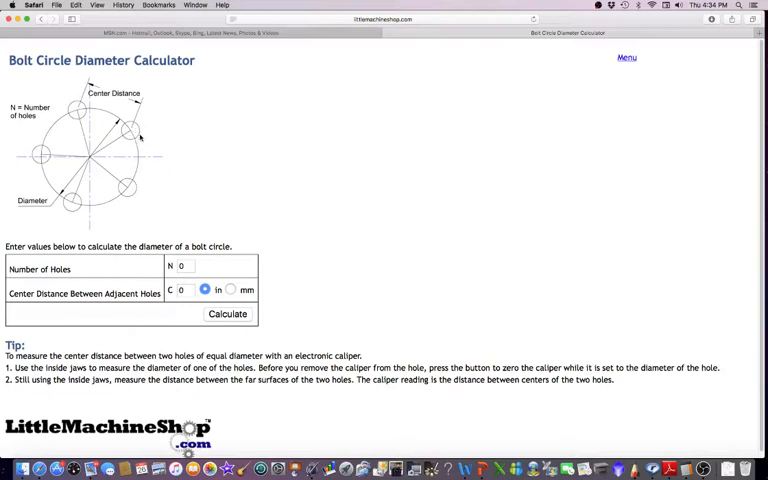
mouse_move(128, 130)
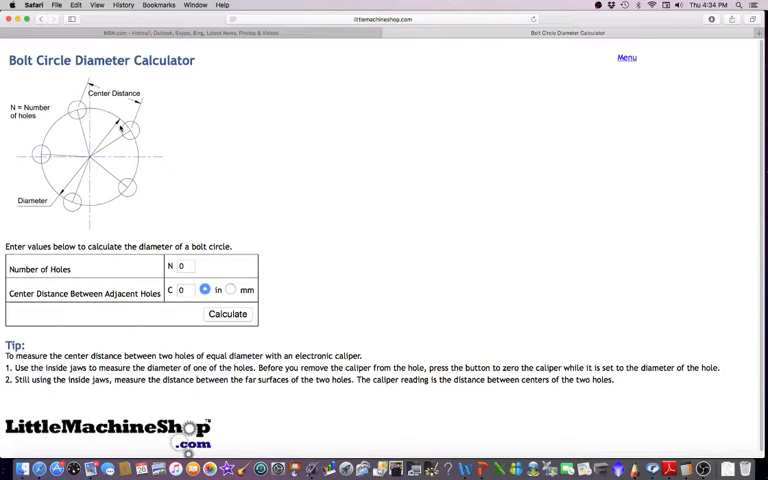
mouse_move(170, 147)
text(8)
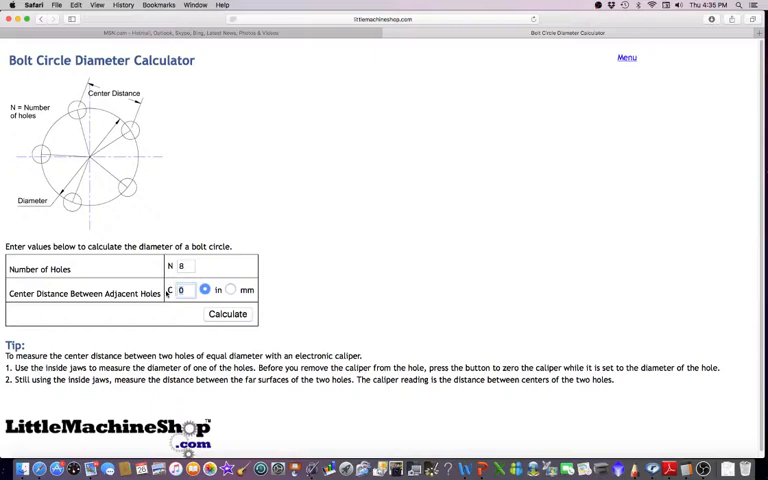
Step: Enter 1.25 inch spacing and calculate, giving a 3.266 bolt circle diameter
text(1.25)
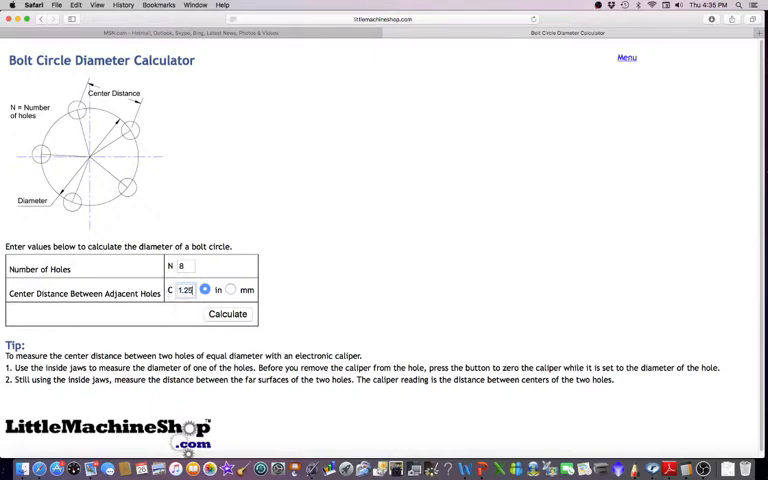
click(227, 314)
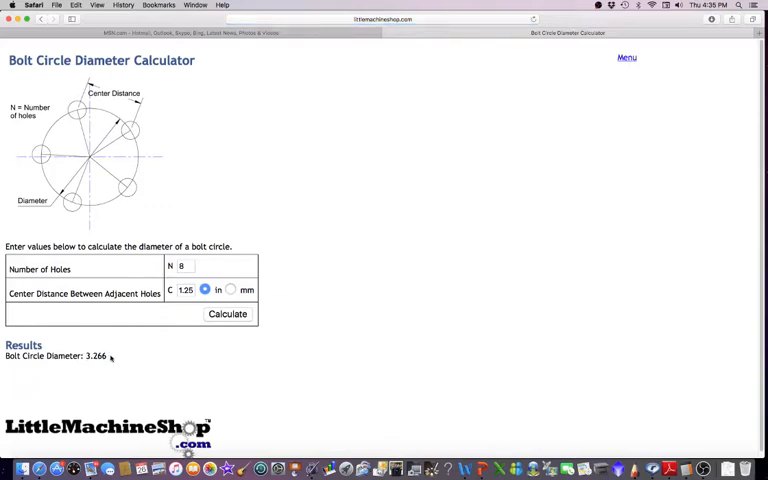
mouse_move(397, 262)
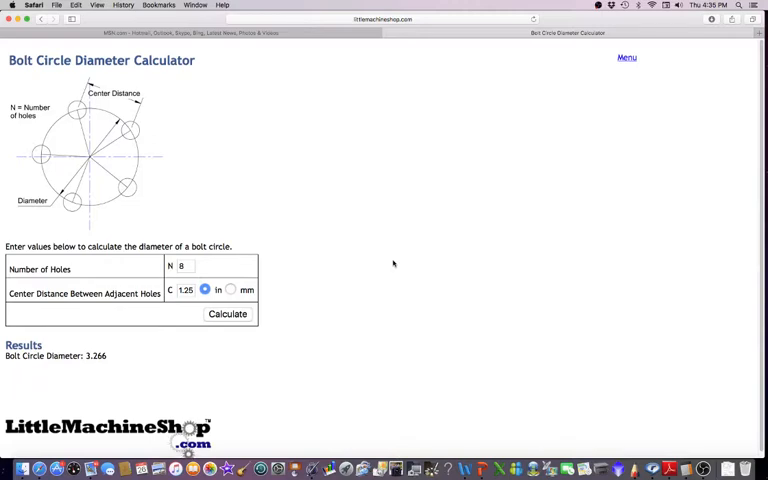
mouse_move(383, 268)
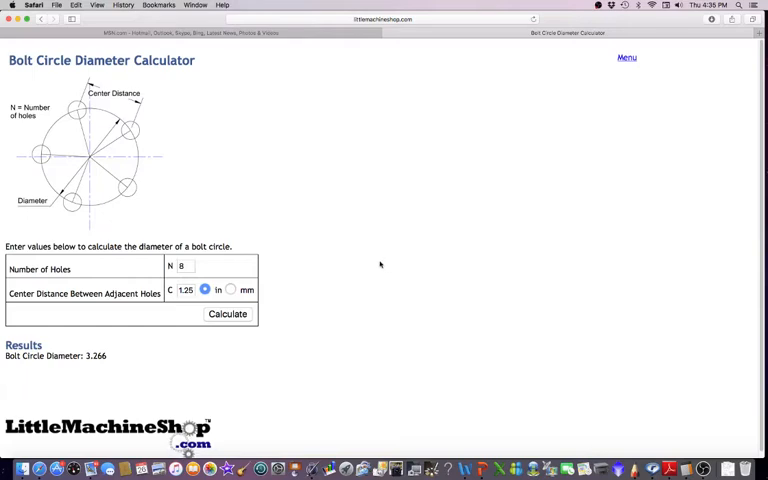
mouse_move(345, 271)
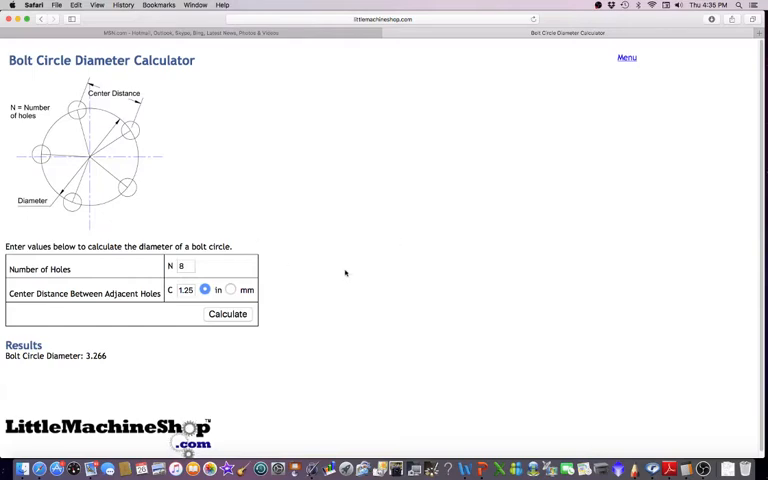
mouse_move(386, 263)
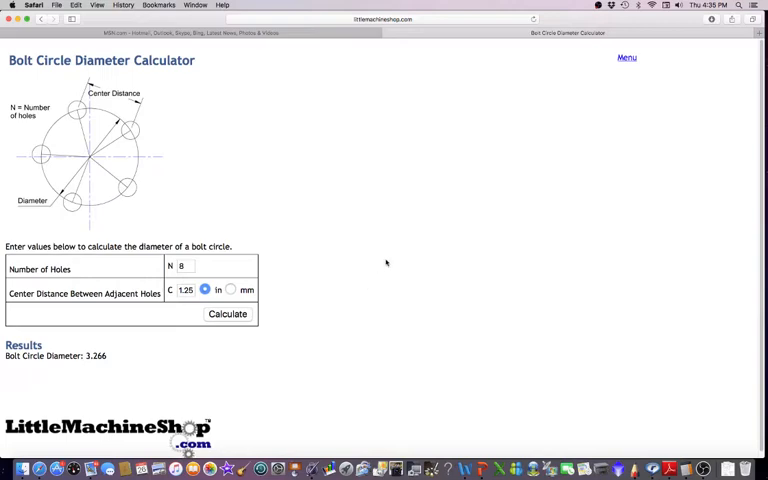
mouse_move(408, 288)
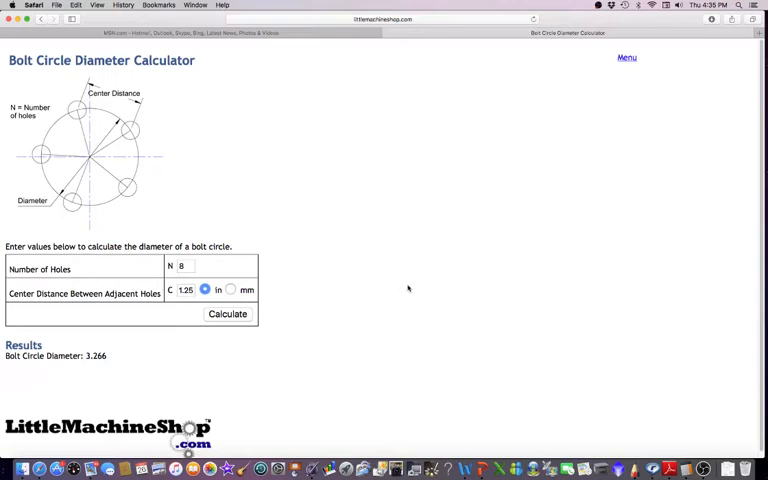
mouse_move(416, 274)
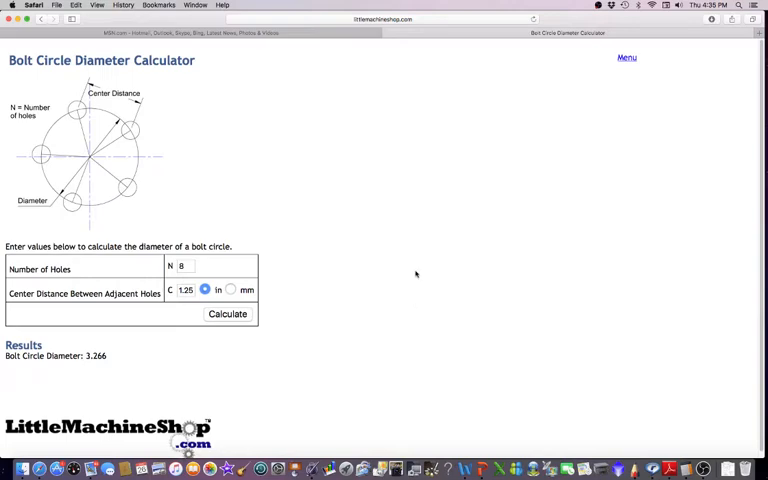
mouse_move(456, 231)
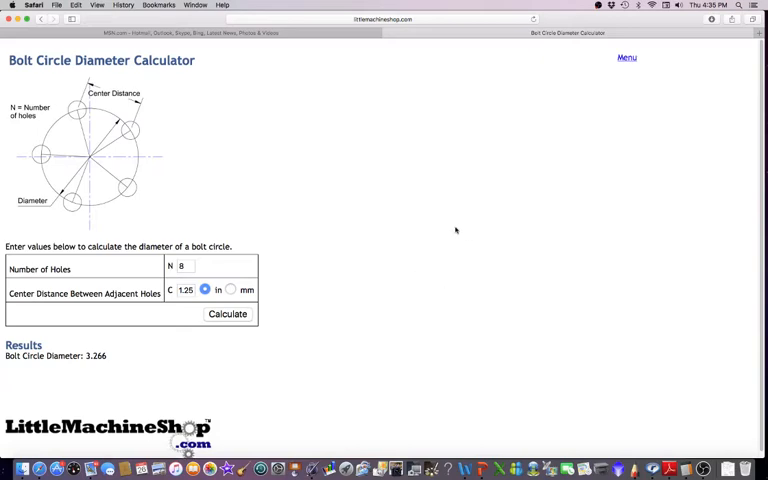